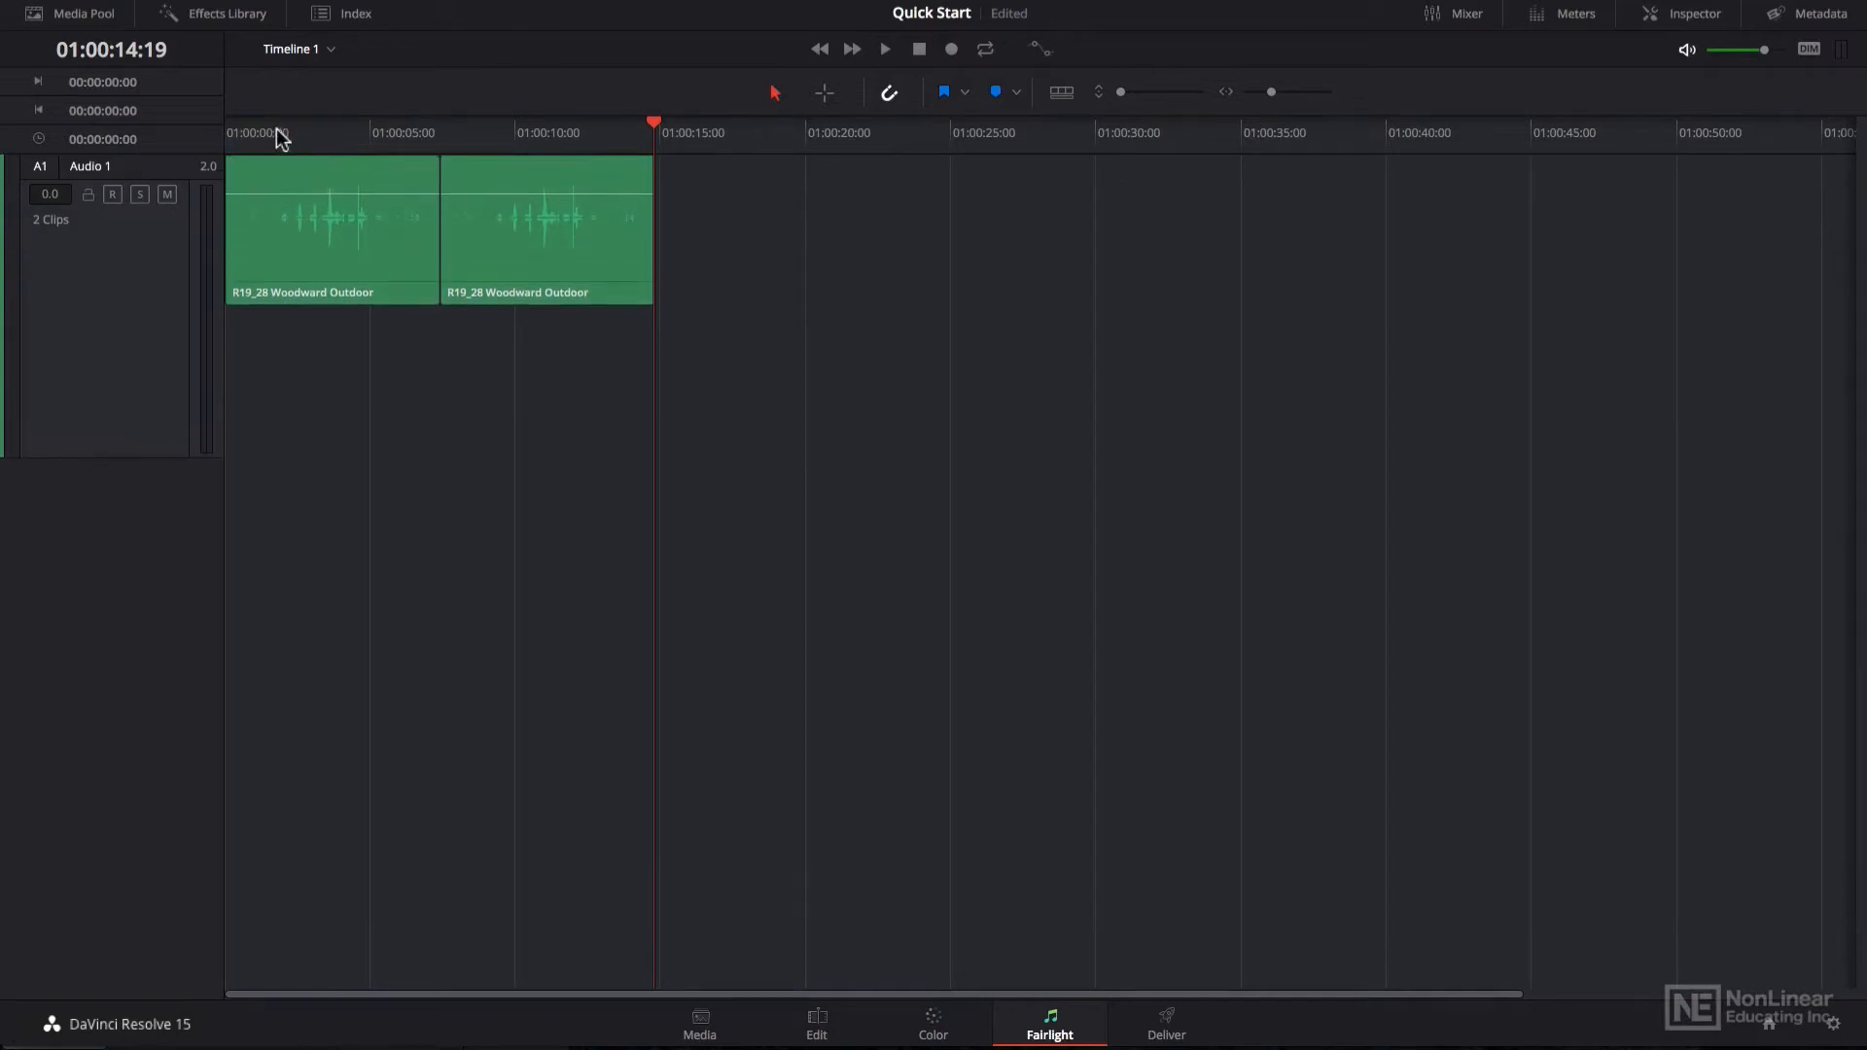
# Move the playhead to 01:00:09:00, inside the second 'R19_28 Woodward Outdoor' clip.
pyautogui.click(488, 132)
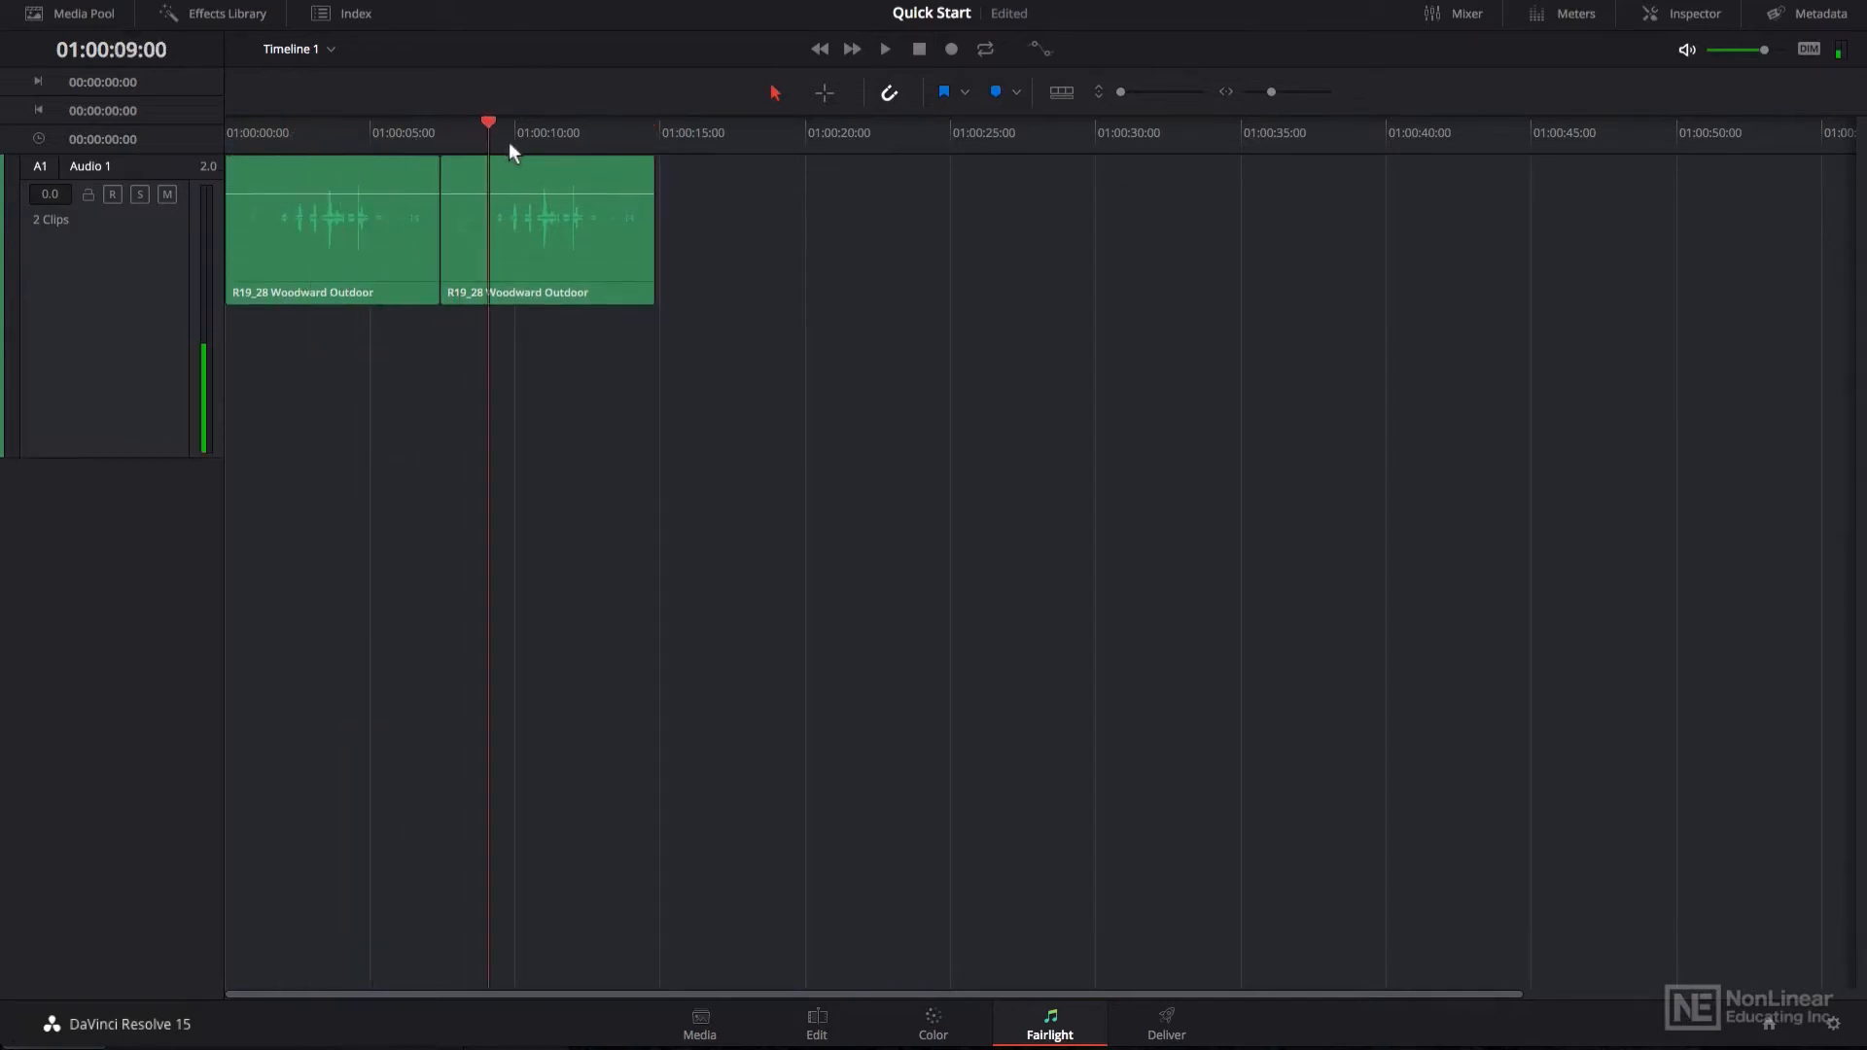